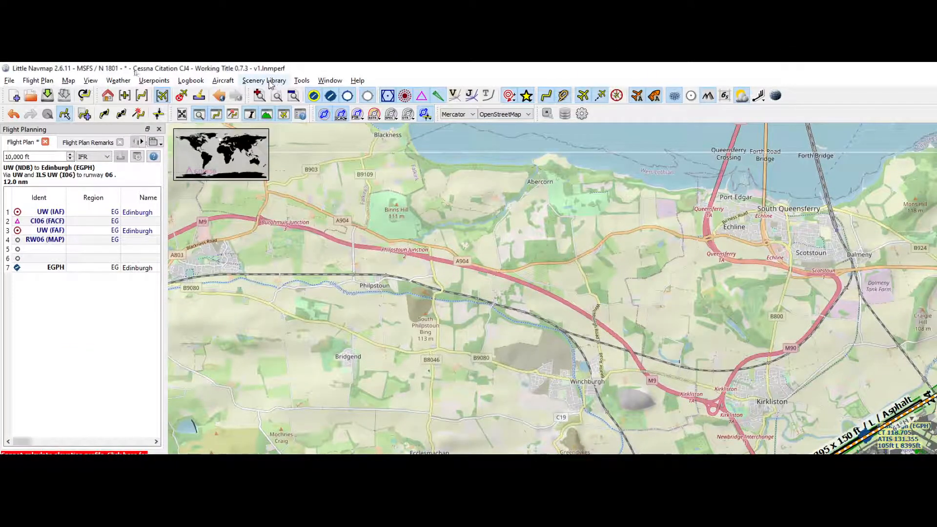
Open the Scenery Library menu from the menu bar.
click(264, 80)
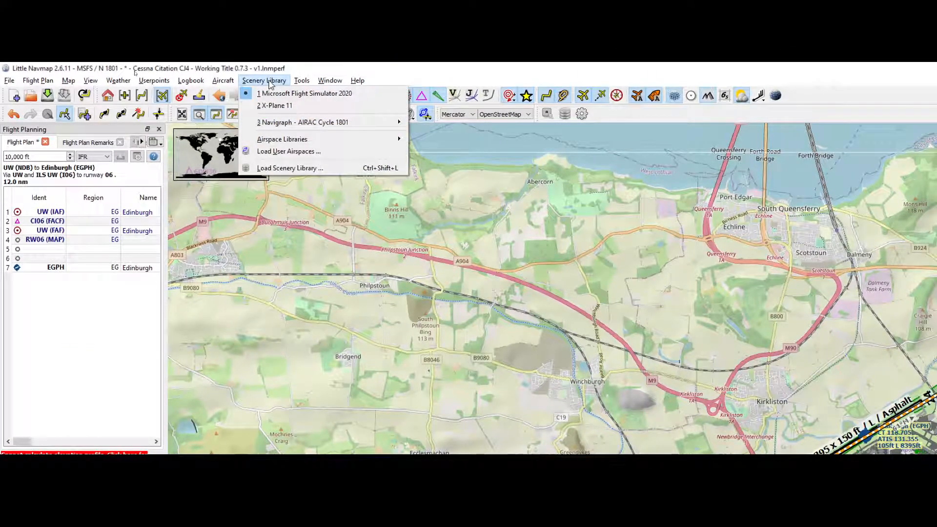
mouse_move(281, 139)
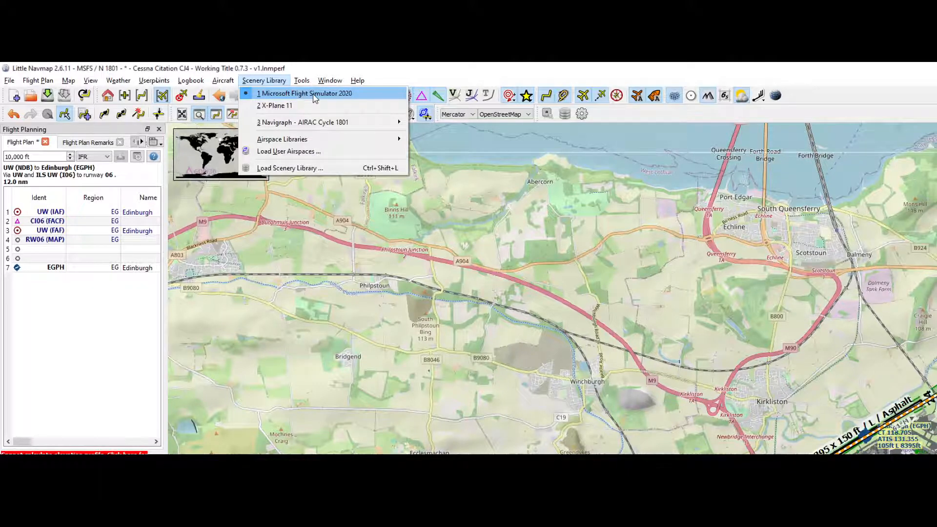
mouse_move(282, 139)
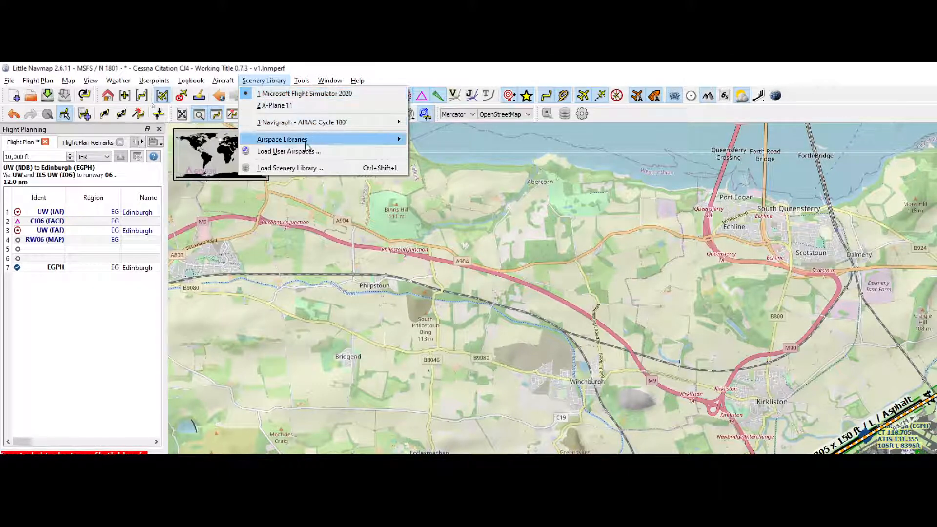
mouse_move(289, 167)
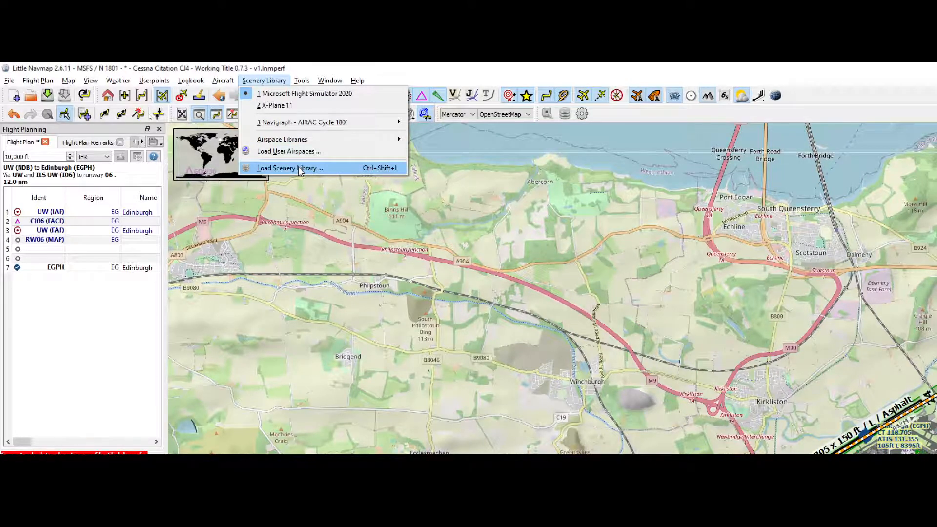
Open the Load Scenery Library dialog for Microsoft Flight Simulator 2020.
click(290, 168)
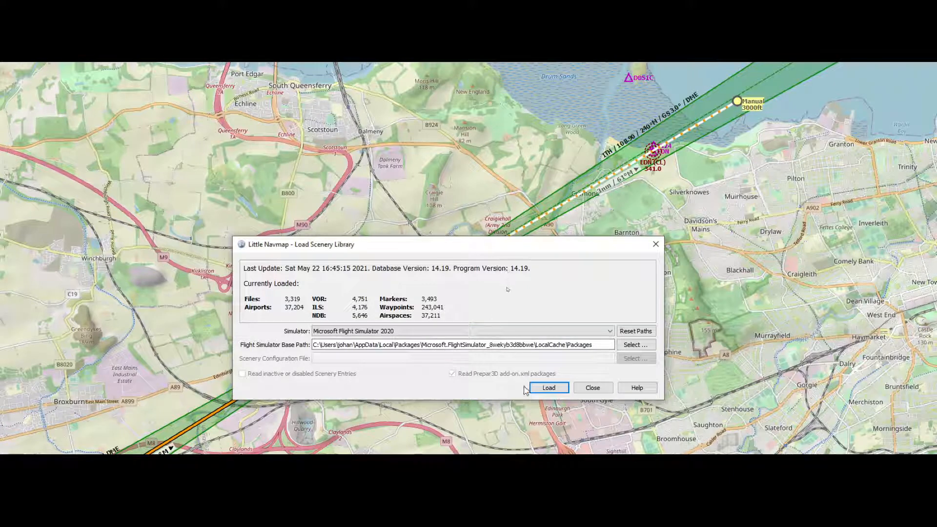
Load the MSFS 2020 scenery library and let it finish with zero errors.
click(547, 387)
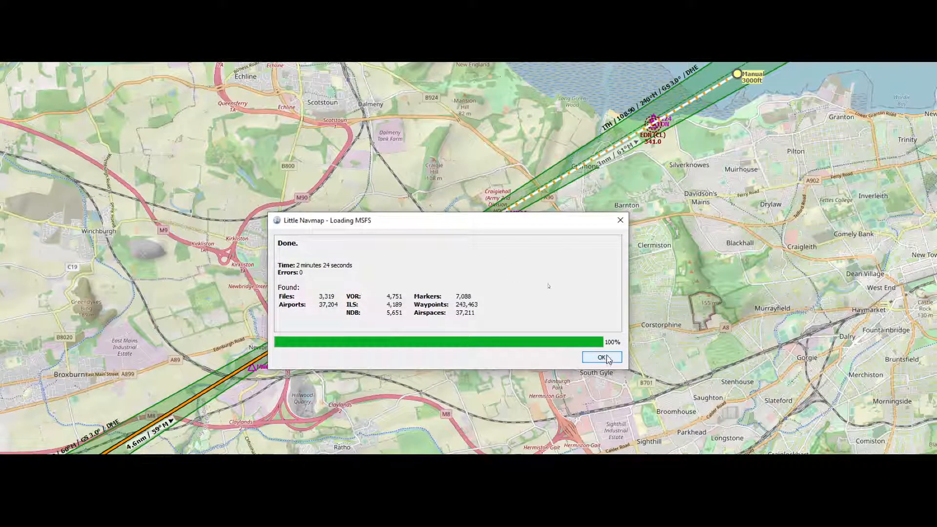
Close the loading report and select 'Do not use Navigraph database' under AIRAC Cycle 1801.
click(601, 357)
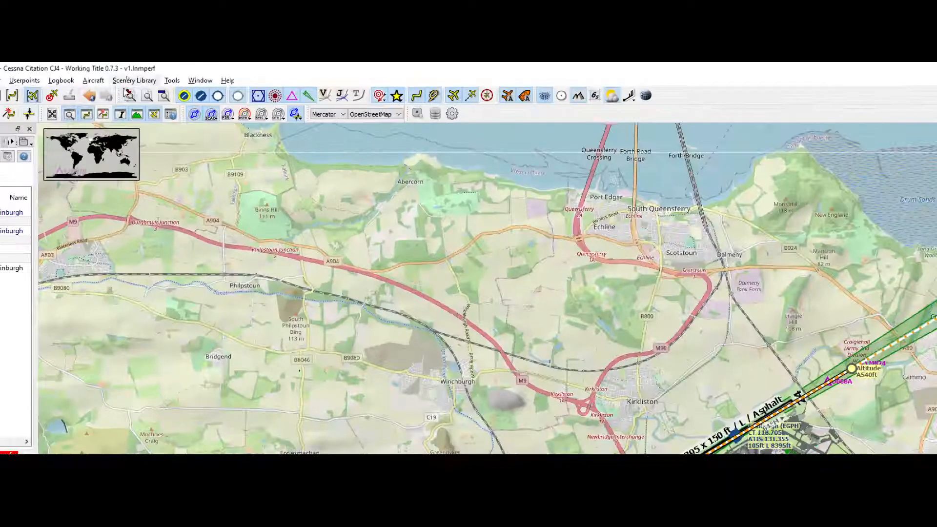
click(133, 80)
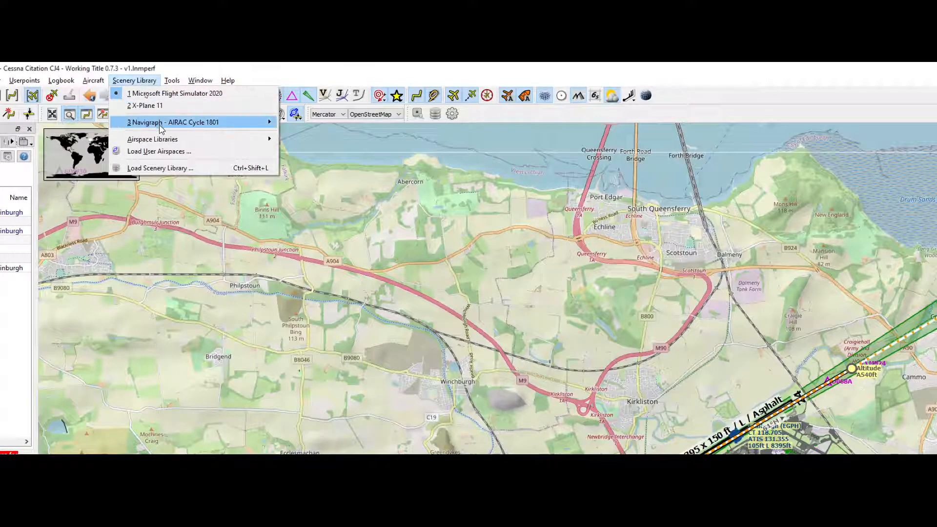
mouse_move(173, 122)
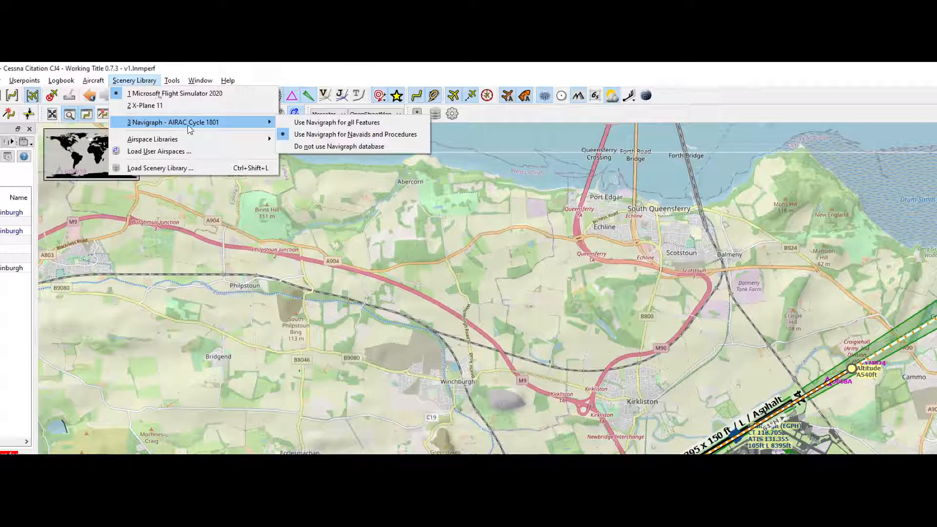
mouse_move(239, 128)
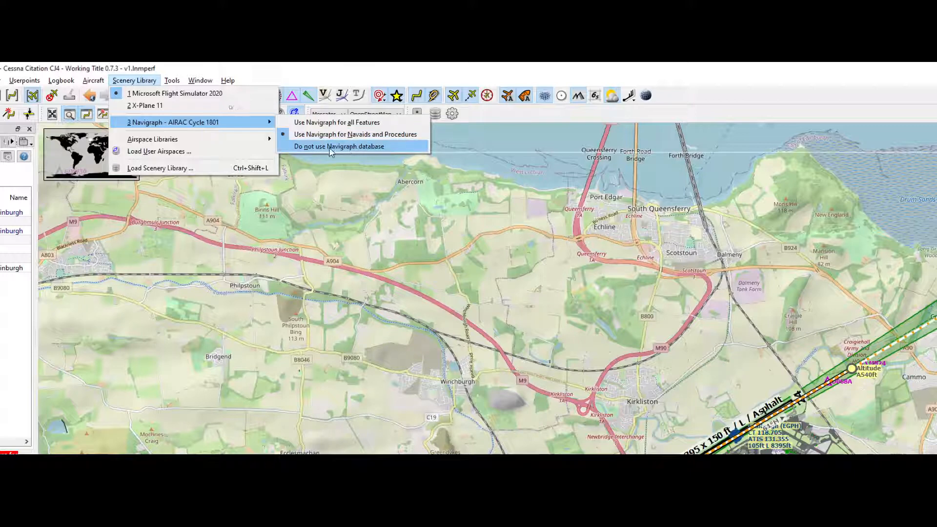
click(338, 145)
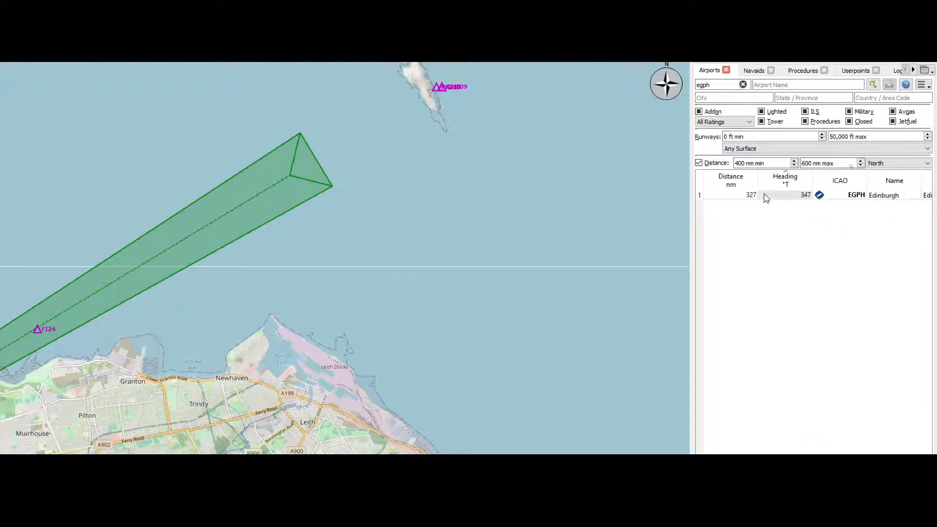
Add an approach to Edinburgh (EGPH) to the flight plan from its search result.
right_click(766, 195)
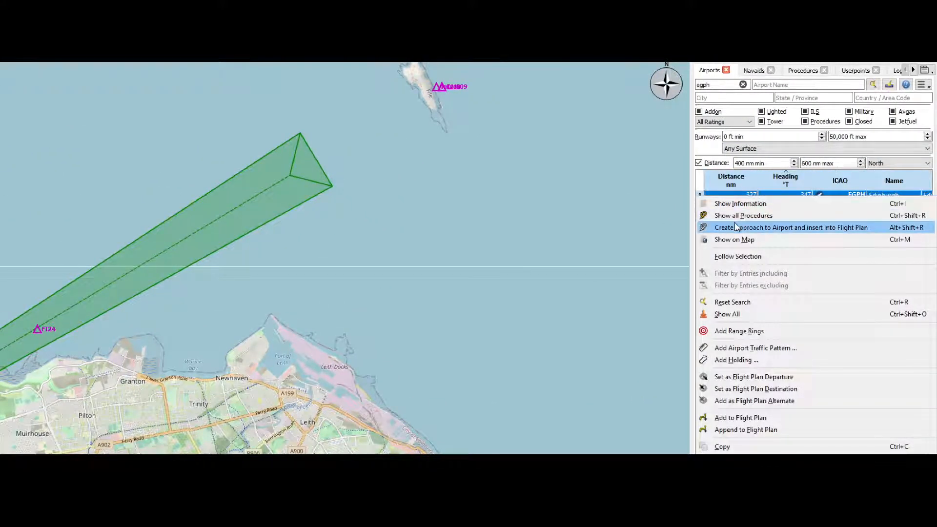
click(742, 216)
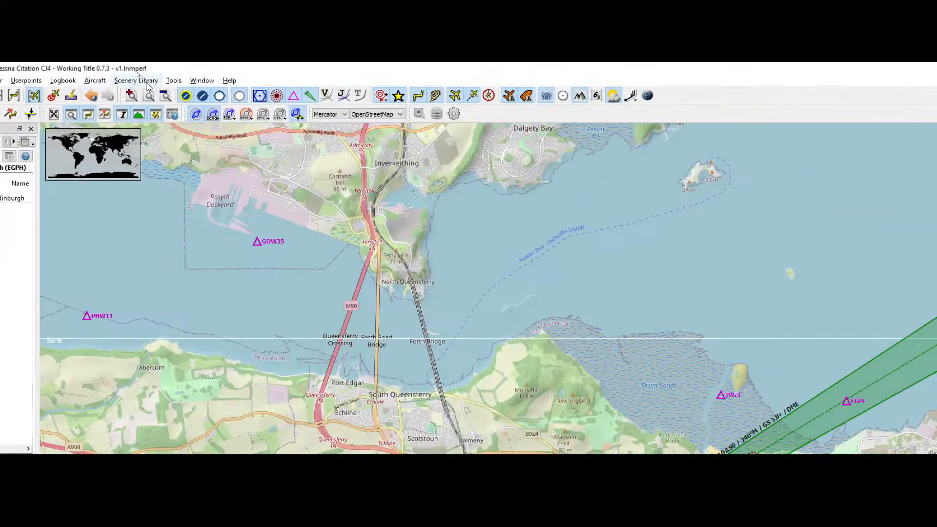
Switch Navigraph AIRAC Cycle 1801 to 'Use Navigraph for Navaids and Procedures'.
click(136, 80)
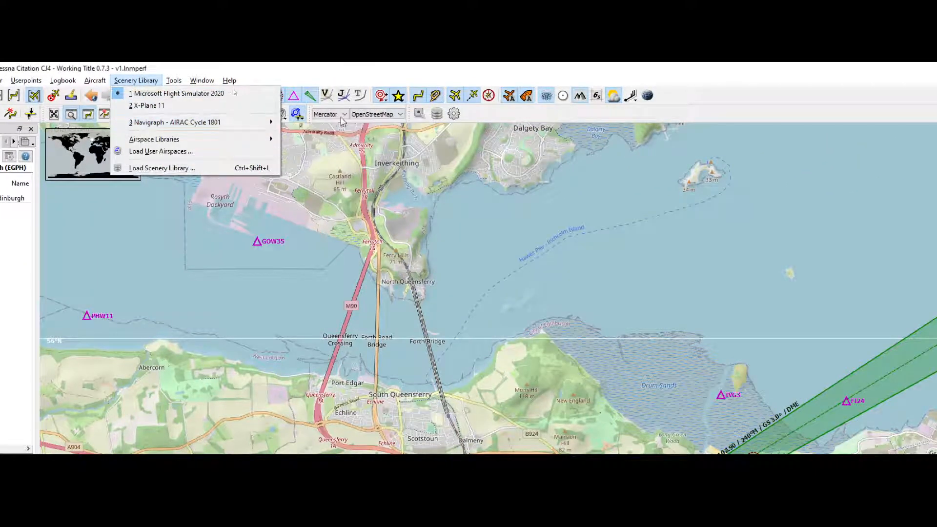
mouse_move(175, 122)
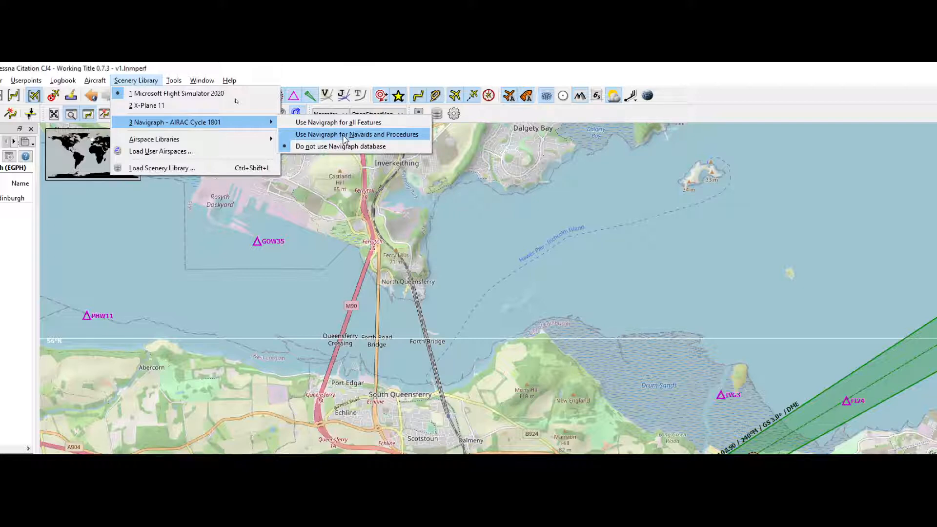
click(356, 134)
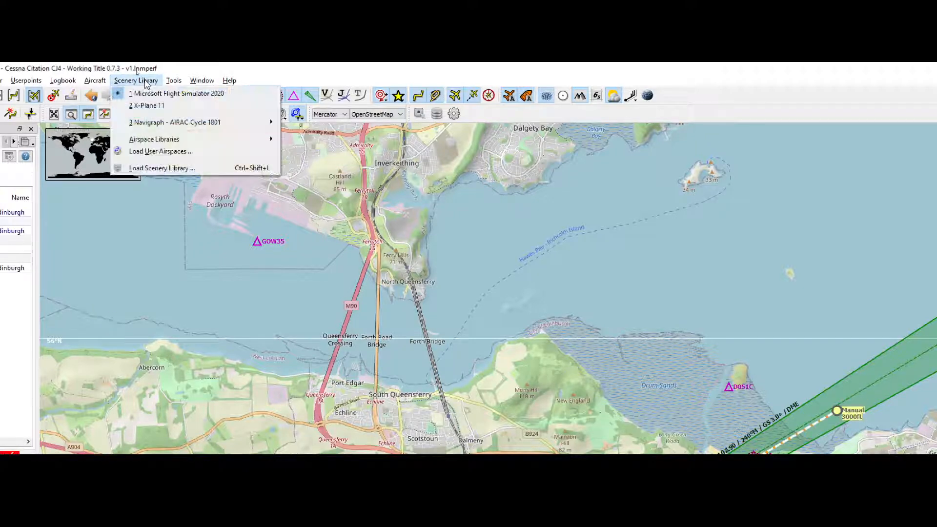
mouse_move(153, 138)
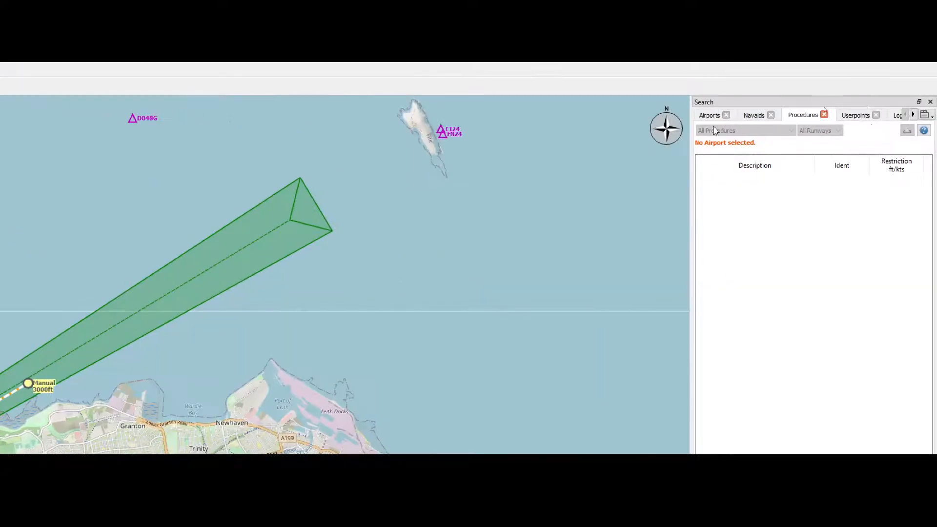
Show arrival procedures for EGPH from the Airports search results.
click(708, 118)
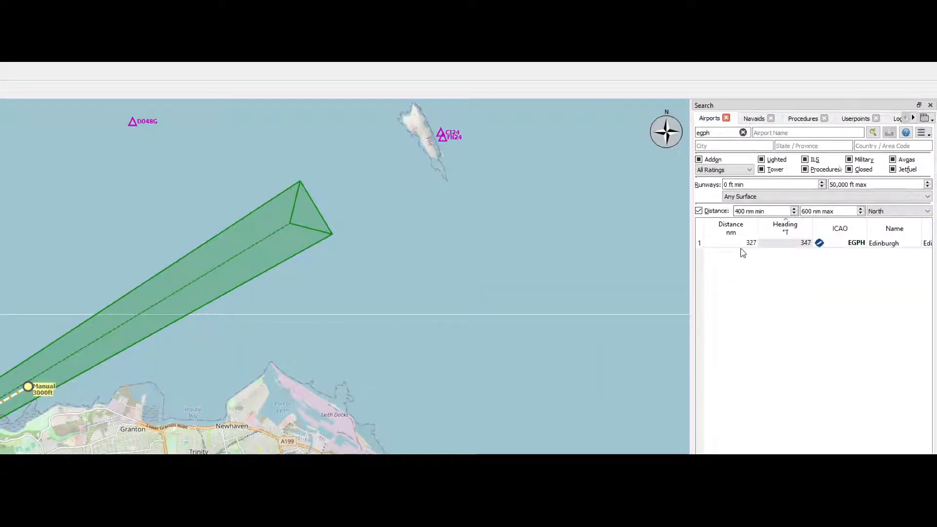
right_click(855, 242)
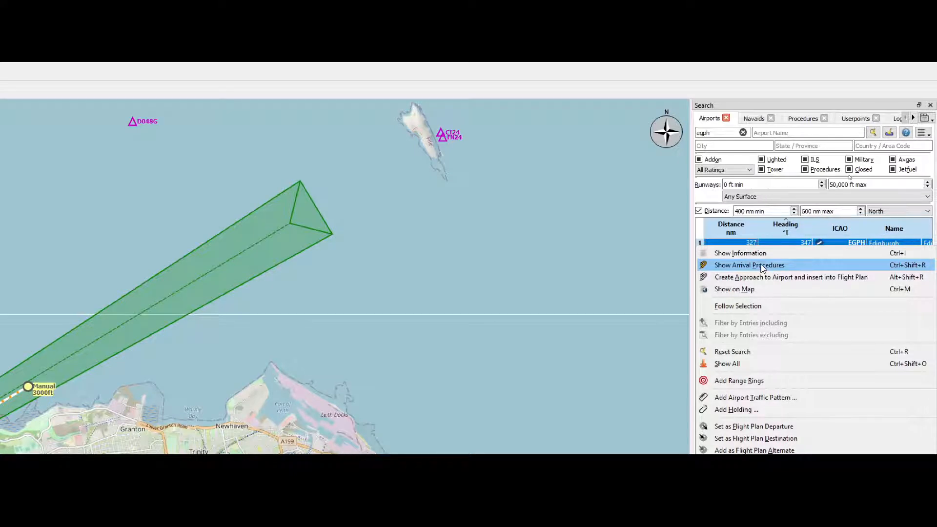
click(748, 265)
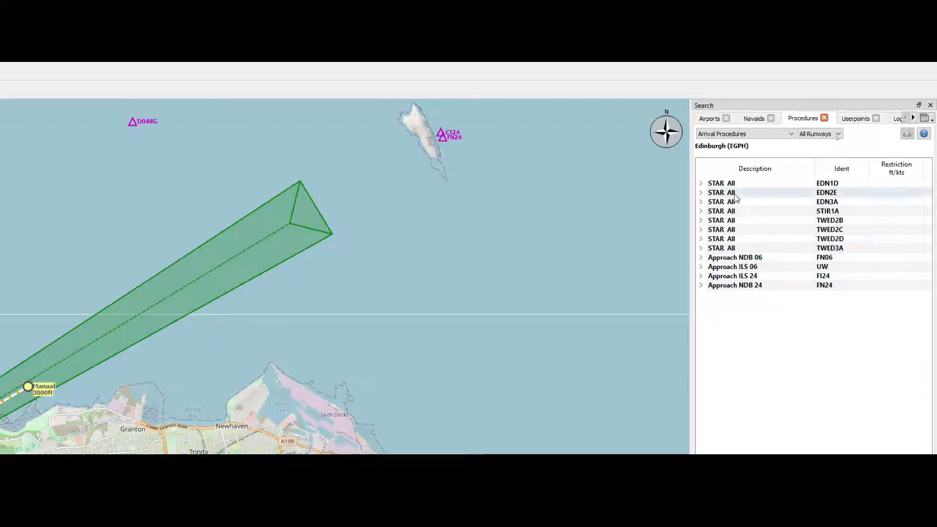
Filter the procedure list to Departure Procedures.
click(744, 133)
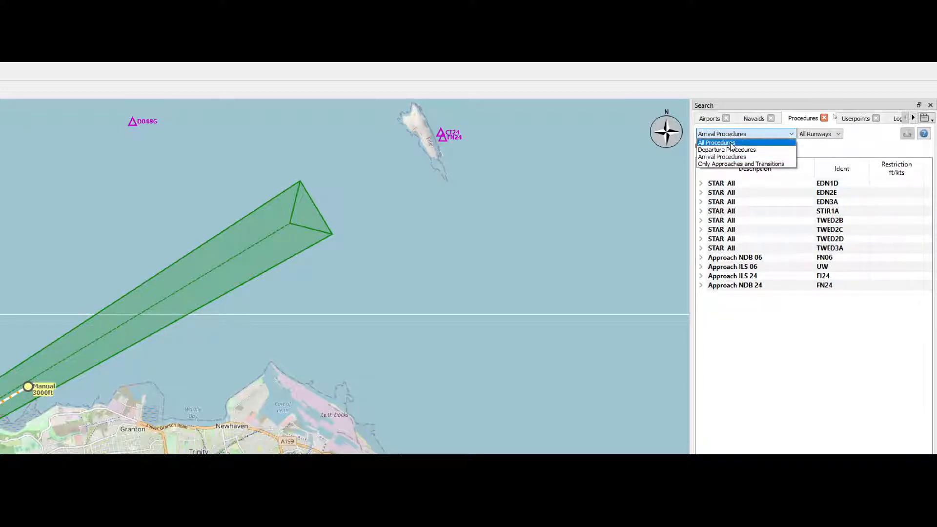
click(726, 150)
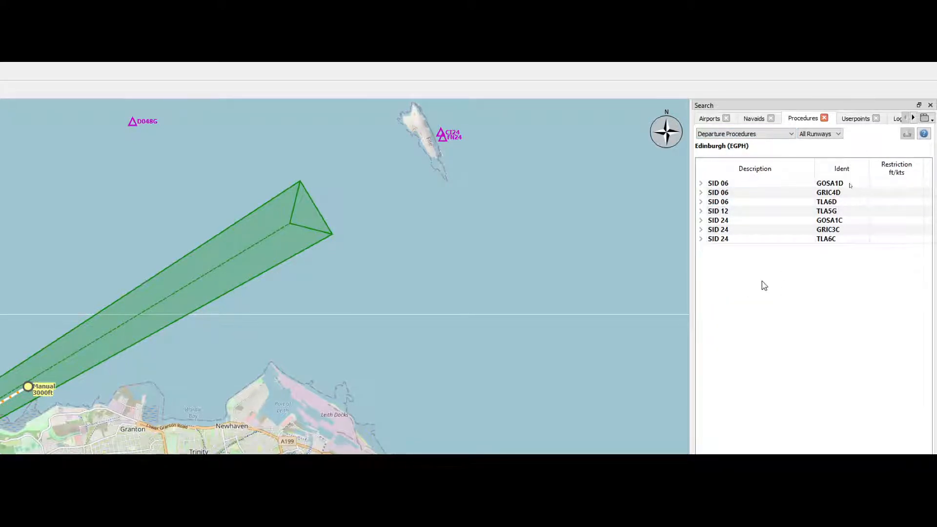
mouse_move(706, 275)
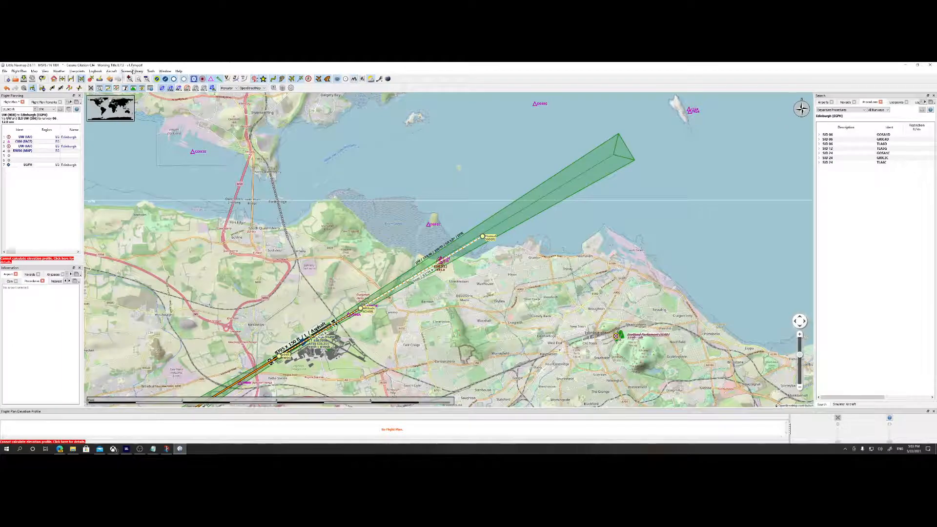
Open the Scenery Library menu from the menu bar again.
click(127, 71)
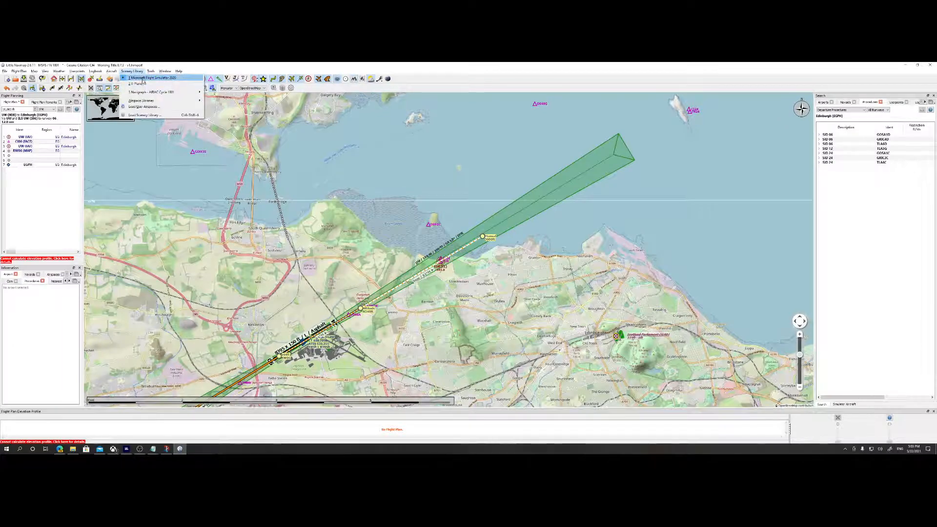